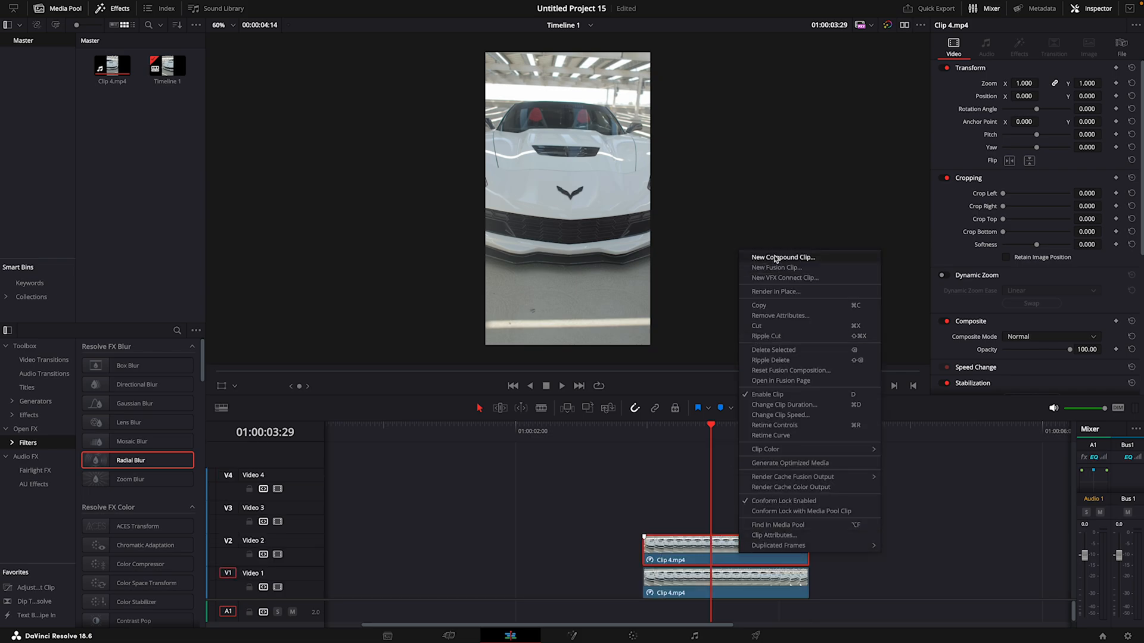
Make the V2 Corvette clip a compound clip, trim its head, and copy it to V3 and V4
left_click(782, 257)
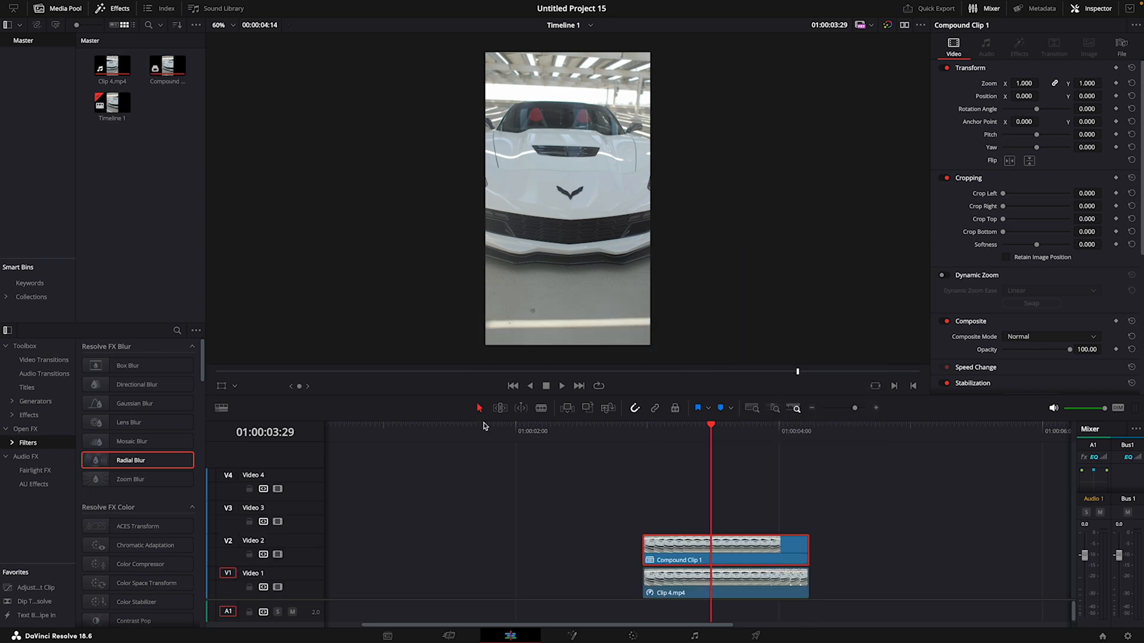
left_click(199, 6)
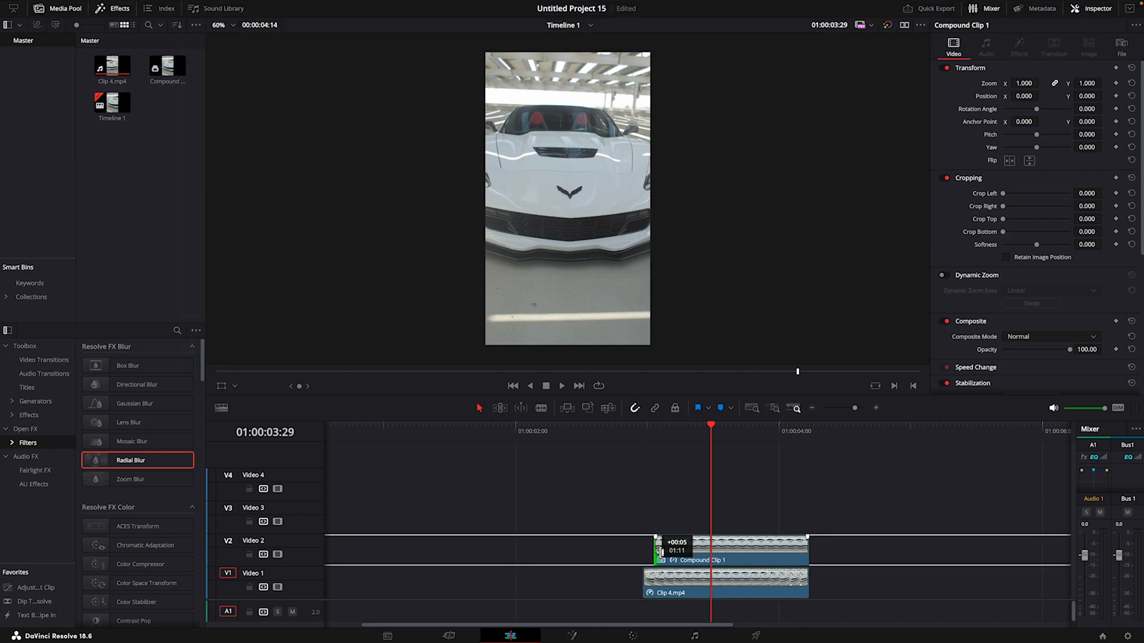
left_click(642, 435)
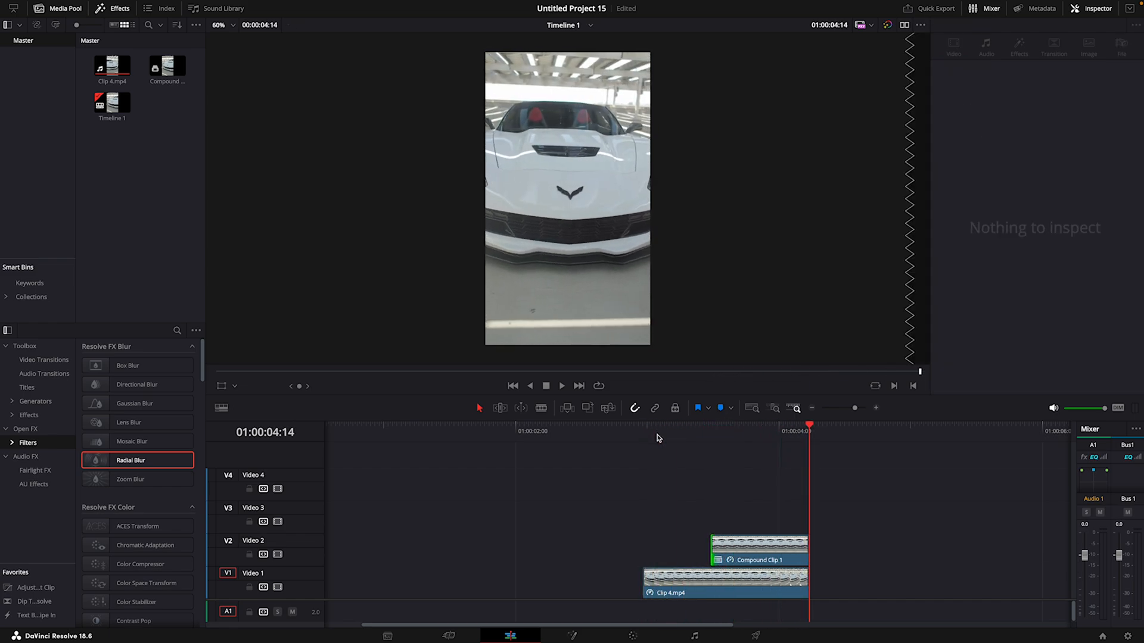
left_click(759, 560)
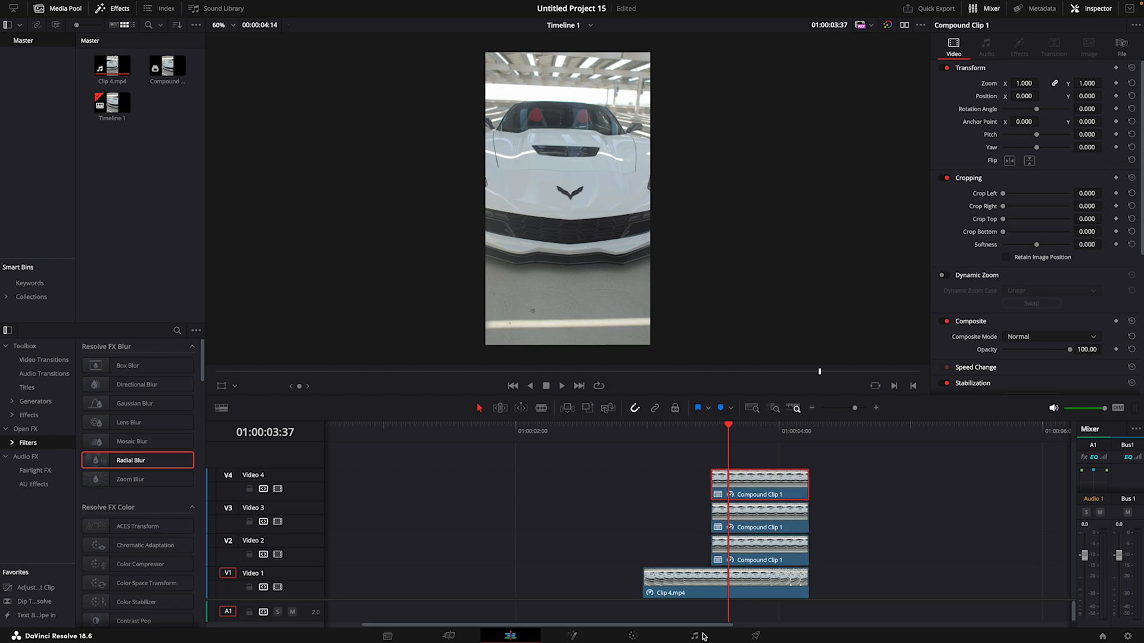
Switch to the Color page and zoom the viewer in on the hood badge
left_click(632, 636)
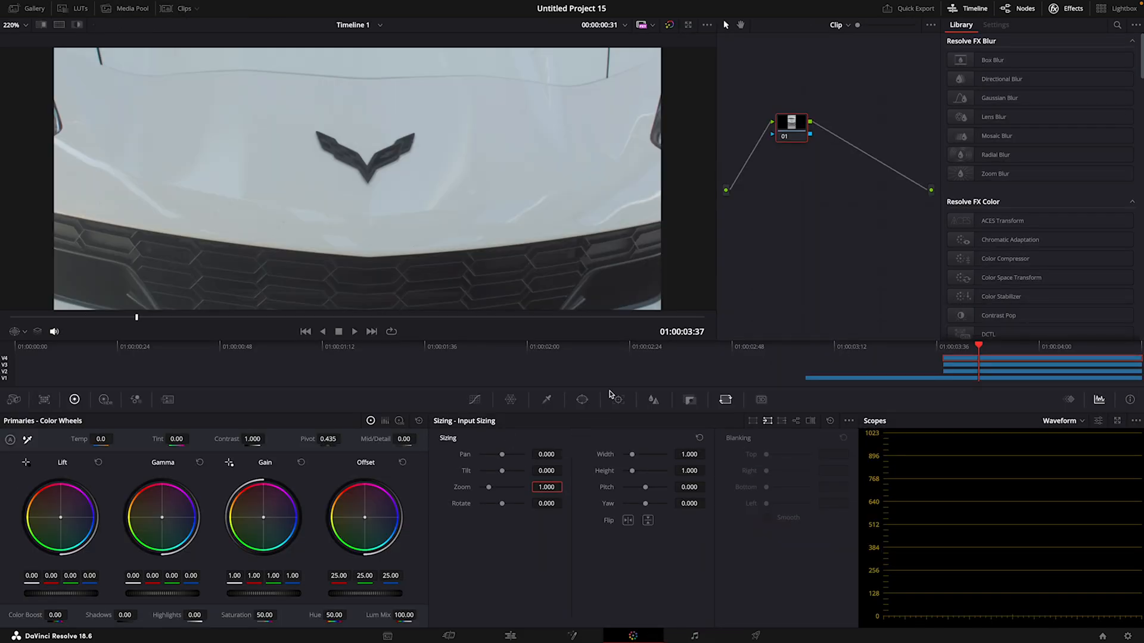
left_click(581, 399)
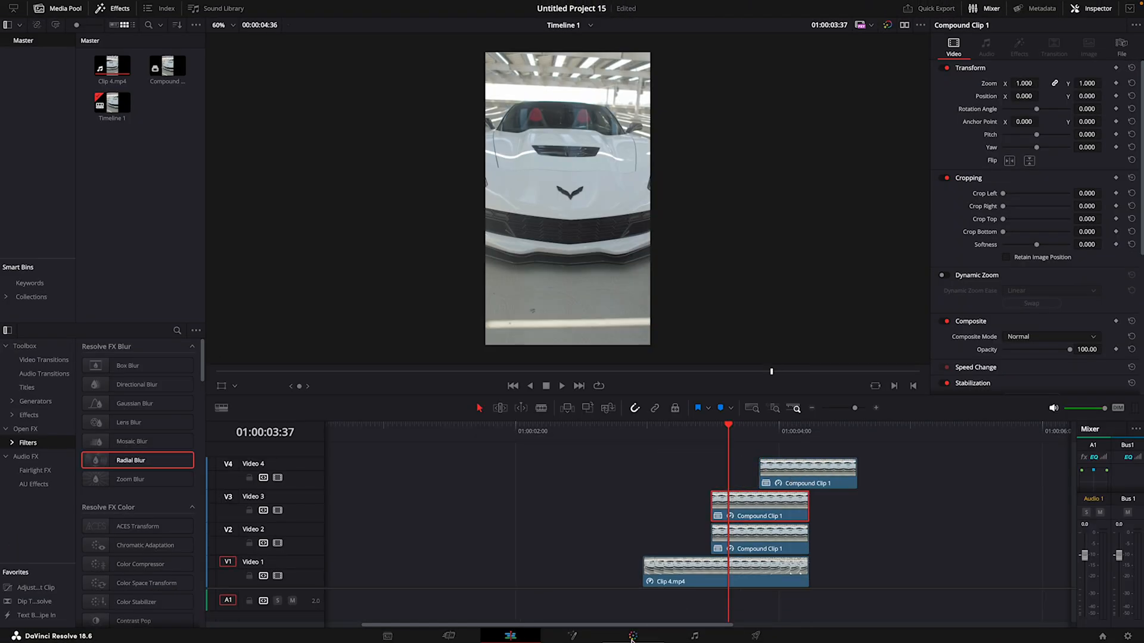
Draw a soft-edged Curve window around the hood badge, feeding the node's alpha output
left_click(640, 635)
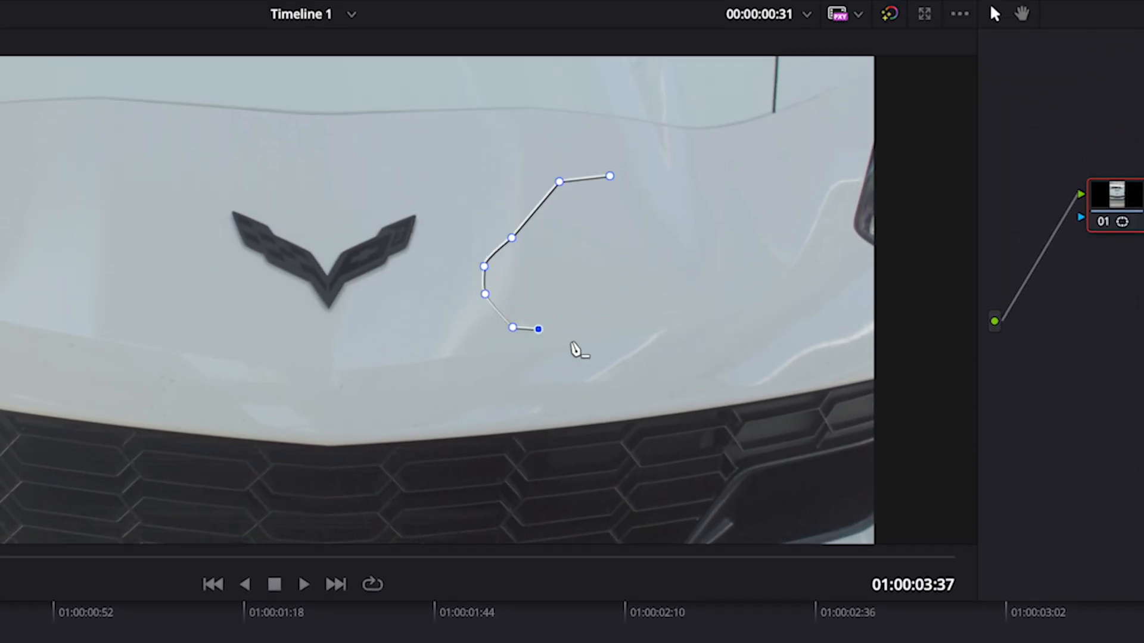
left_click(608, 177)
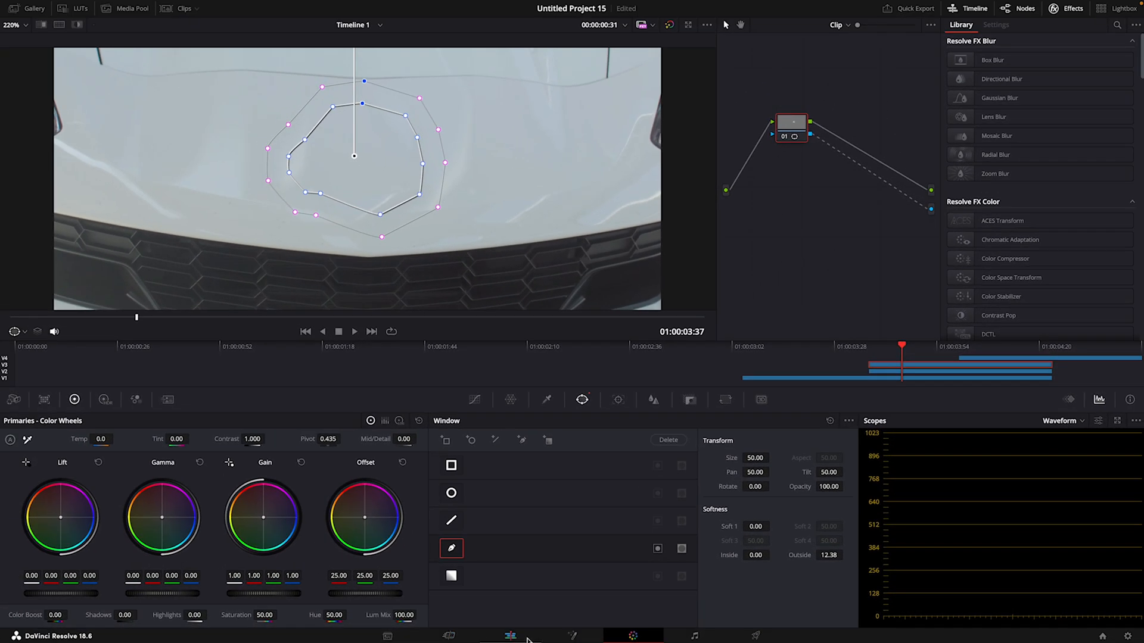
Combine the three stacked compound clips on the Edit page into one Fusion clip
left_click(509, 636)
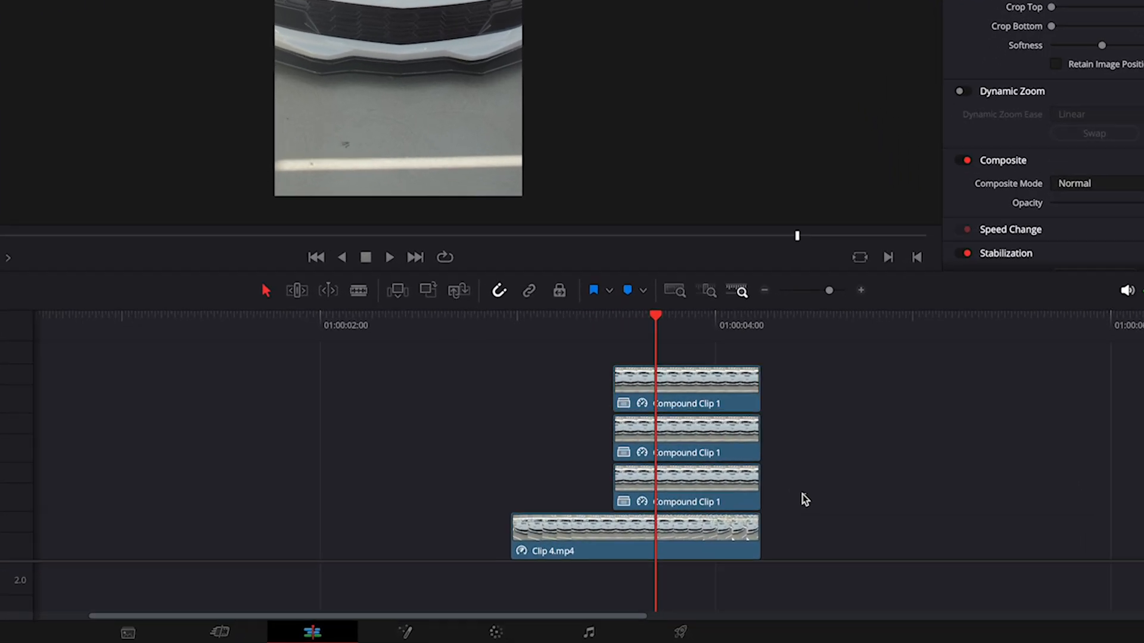
right_click(686, 452)
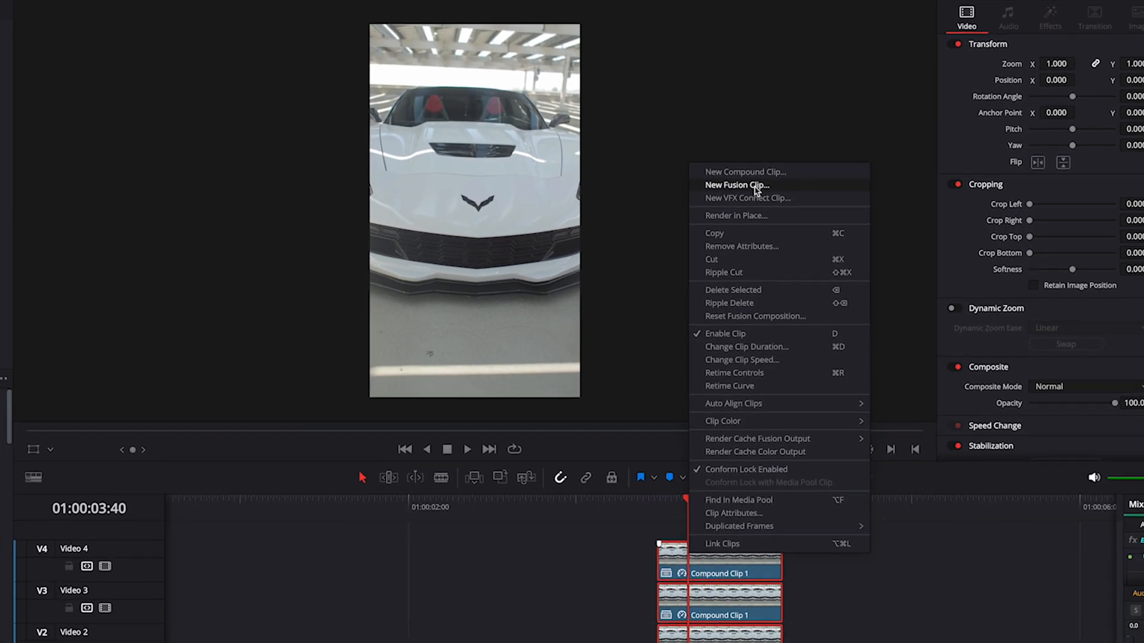
left_click(738, 185)
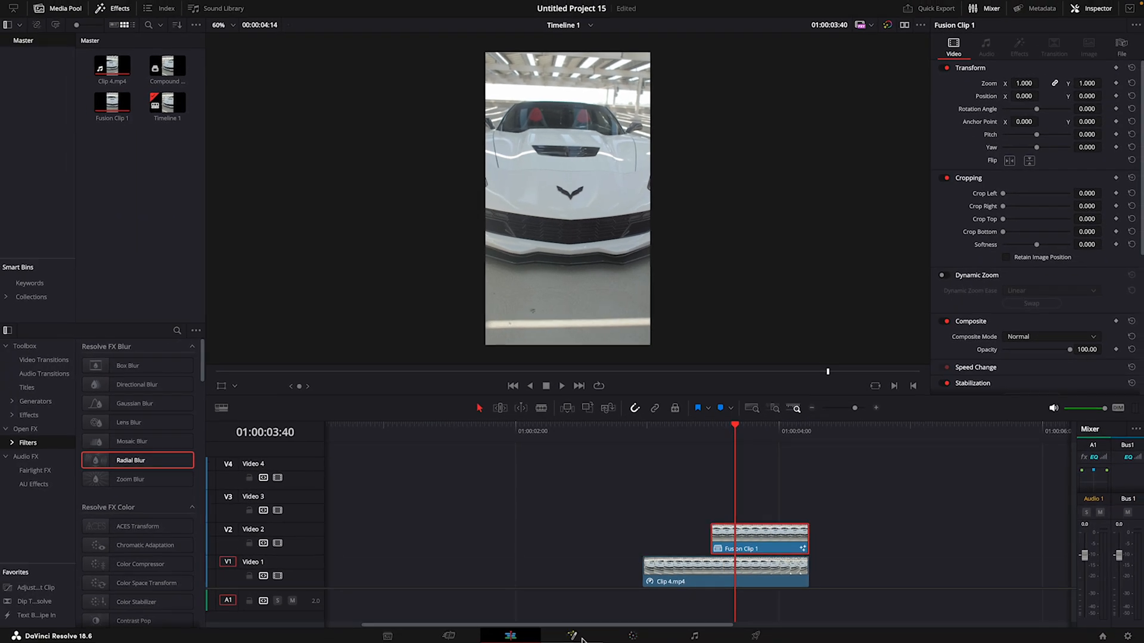
left_click(571, 636)
type("camera")
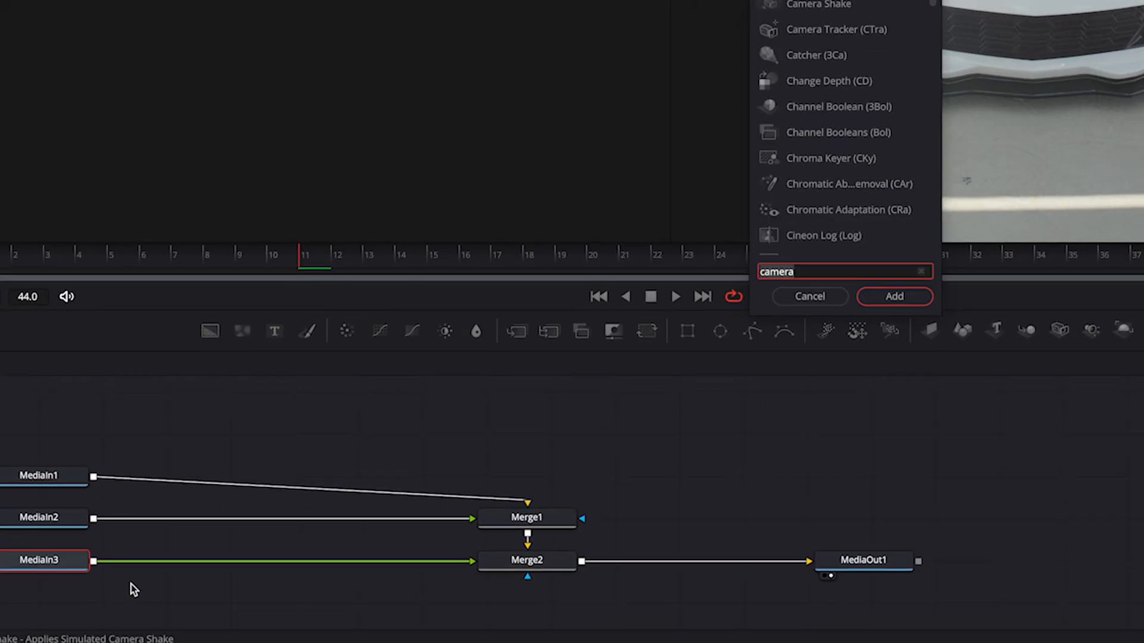
Add a Transform to the badge layer and keyframe its Center and Size over time
type("transfr")
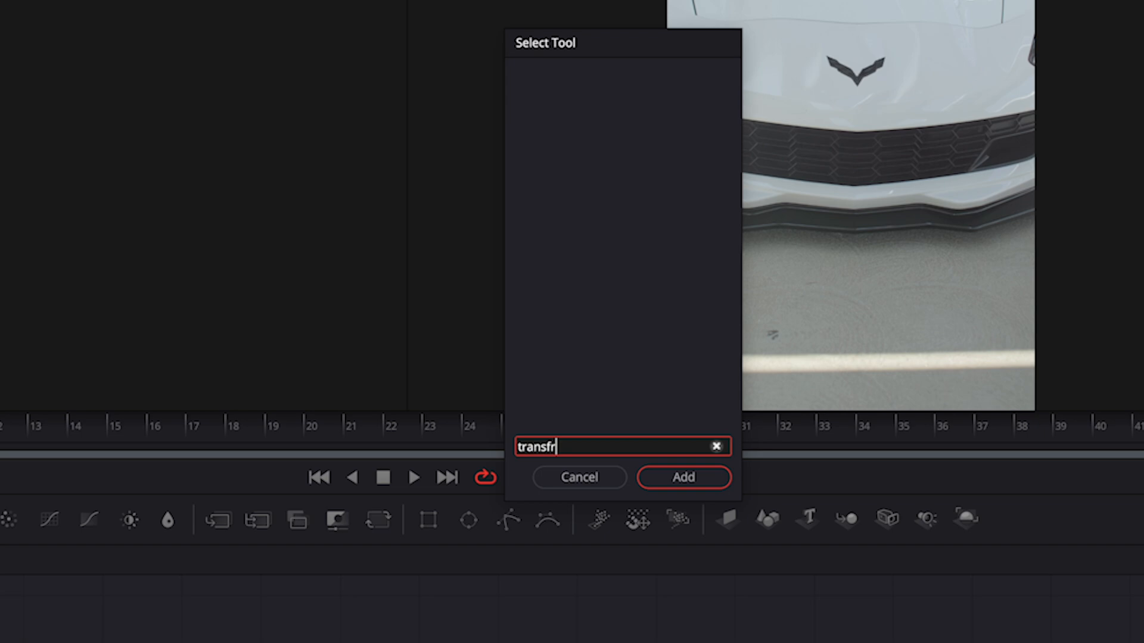
left_click(683, 477)
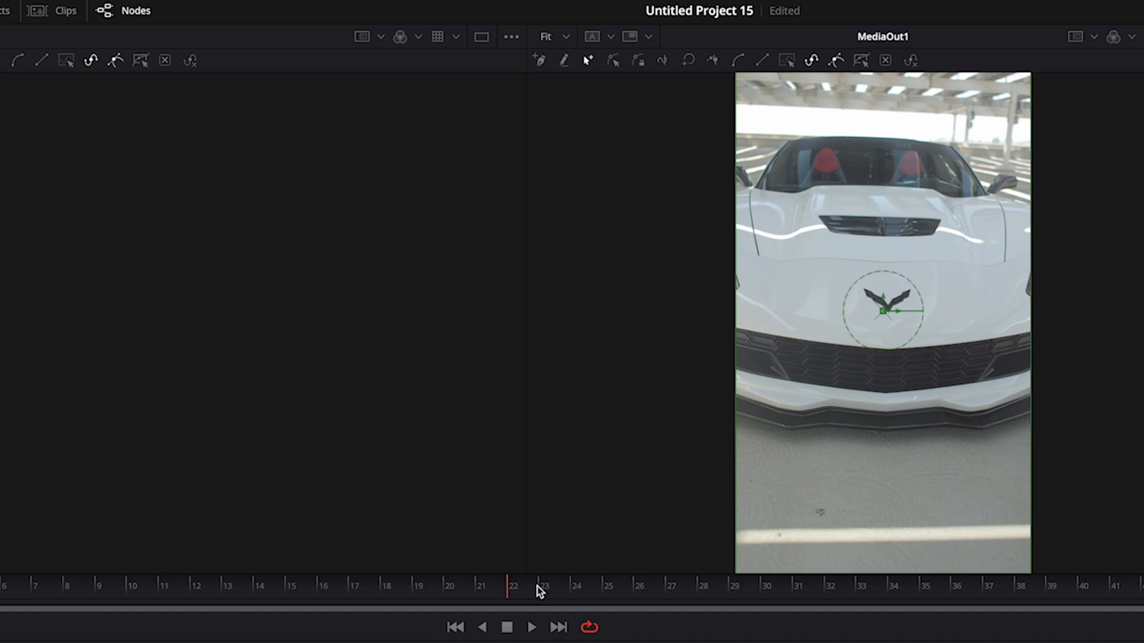
left_click(355, 585)
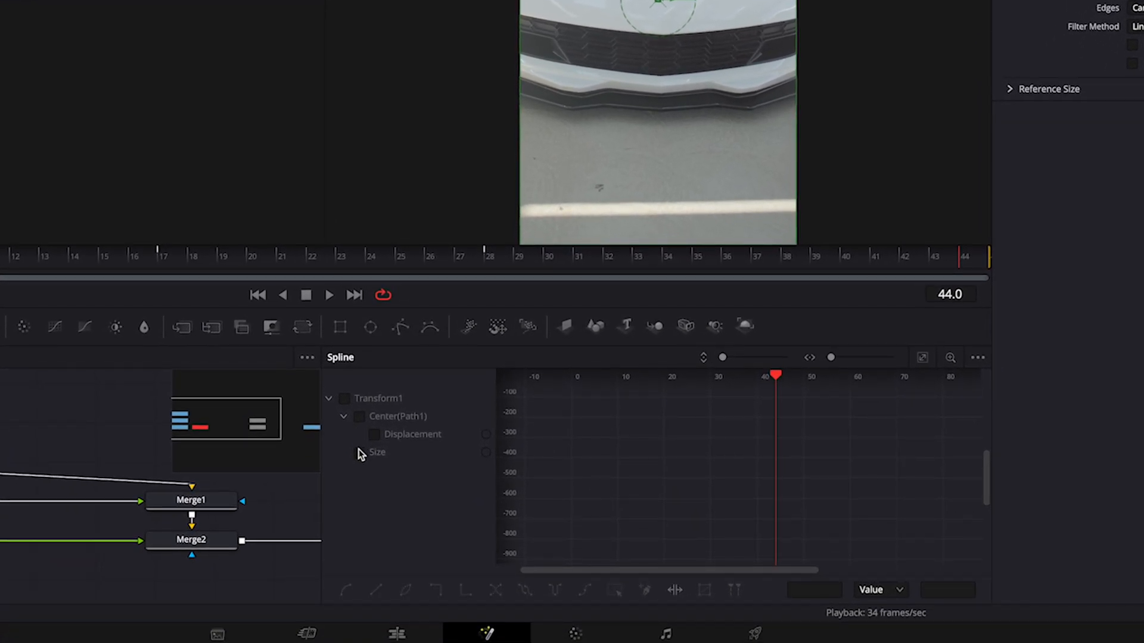
Smooth the badge's Size keyframes in the Spline editor so they ease in and out
left_click(358, 452)
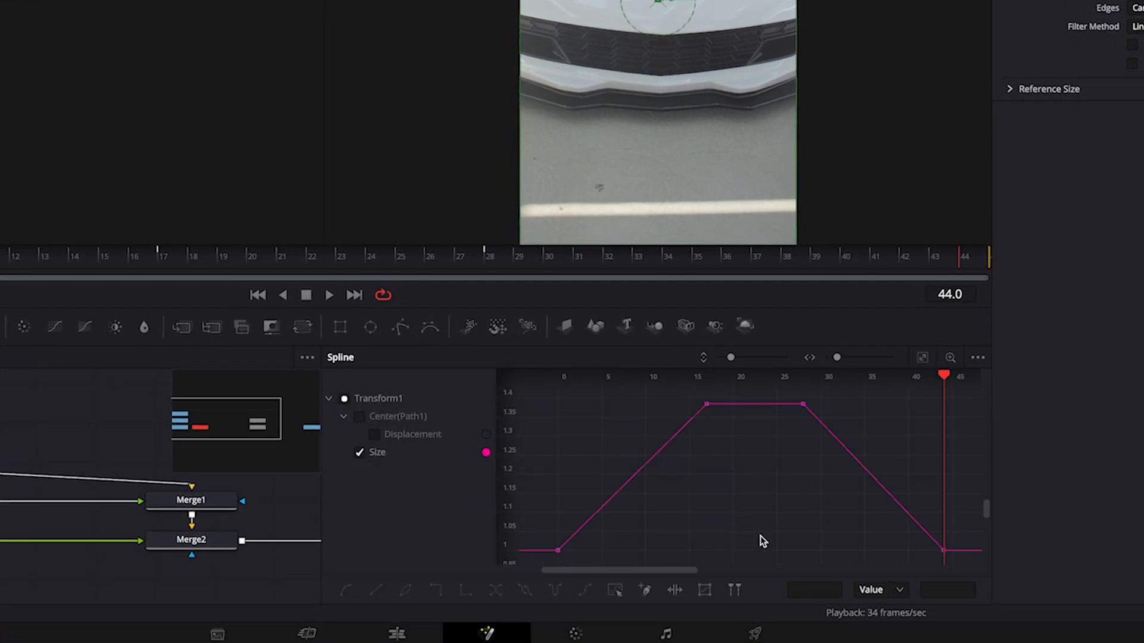
left_click(533, 543)
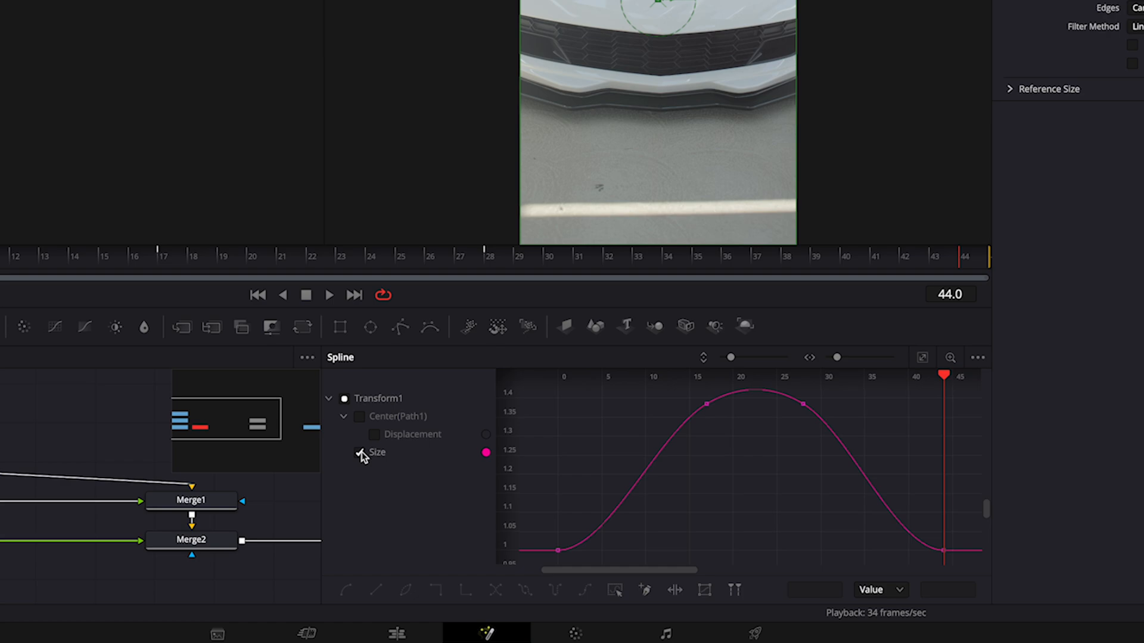
left_click(358, 415)
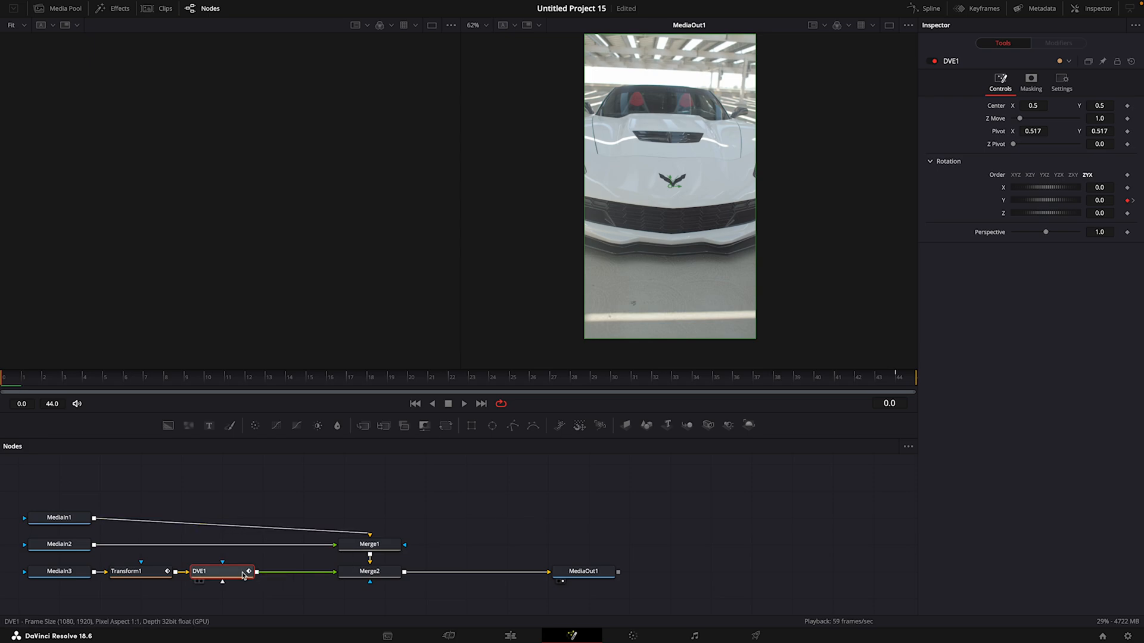
Add a Drop Shadow node after DVE1 so the badge casts a shadow on the hood
type("drop")
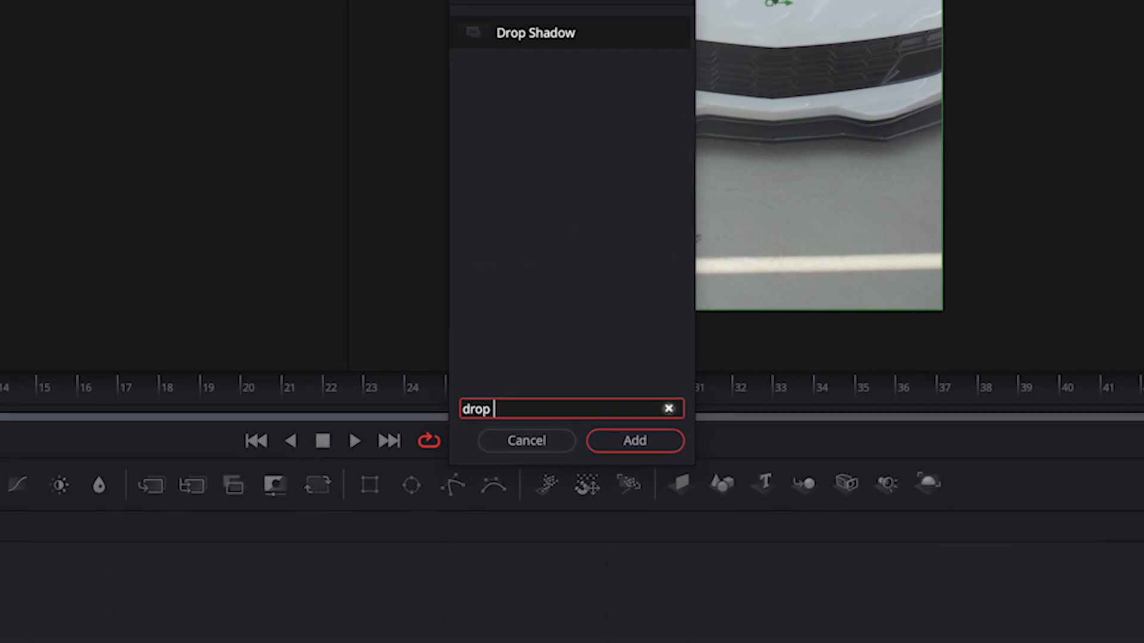
type("shadow")
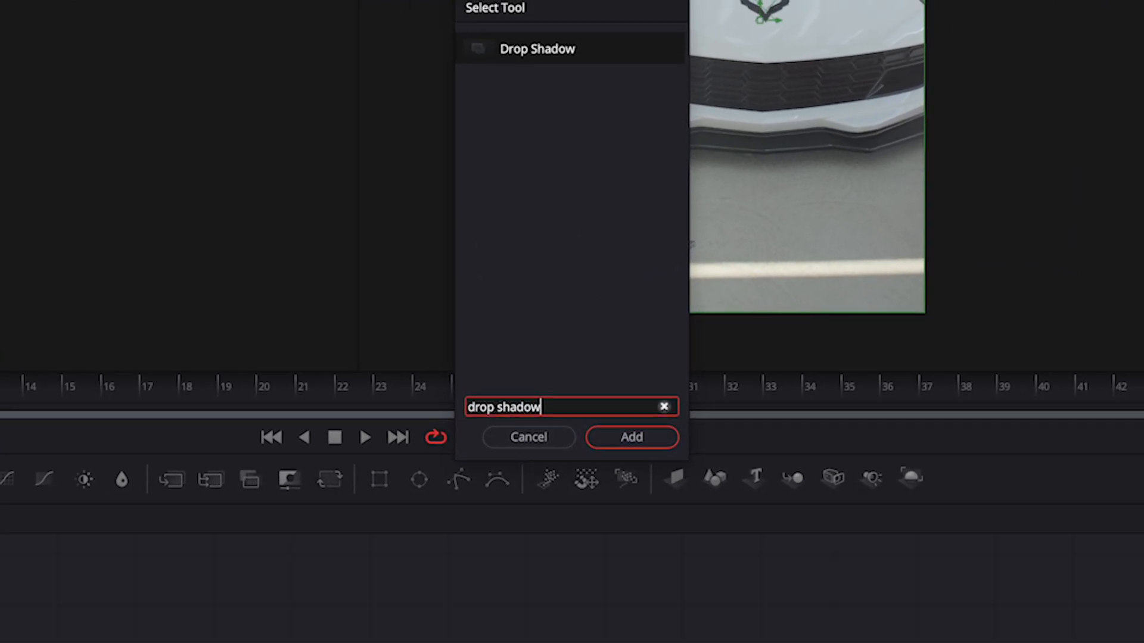
left_click(631, 437)
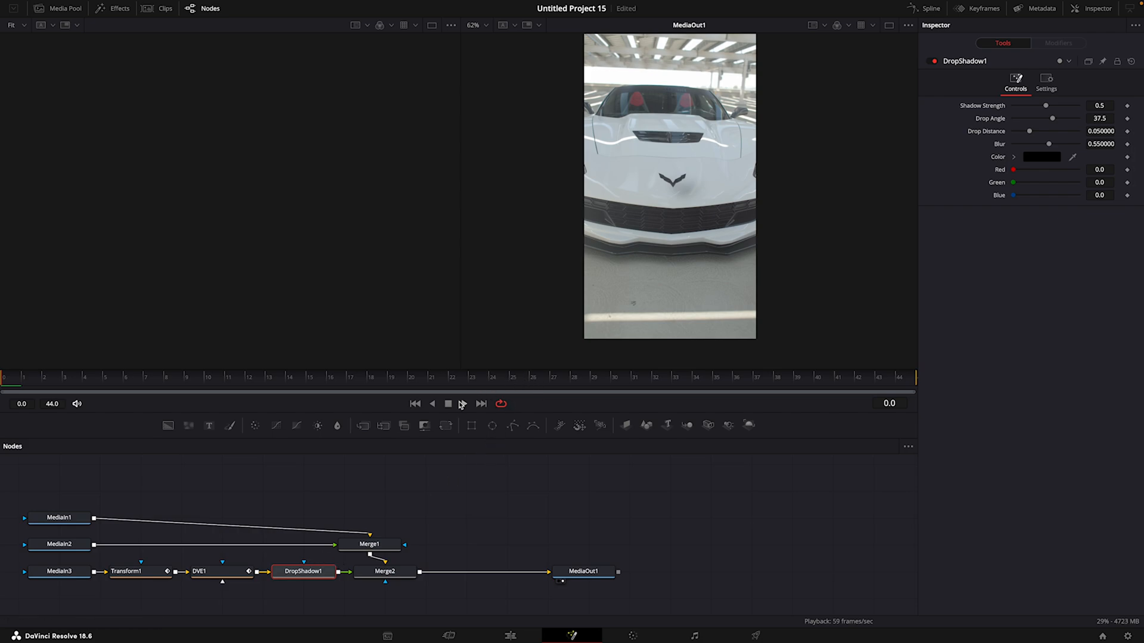
mouse_move(682, 195)
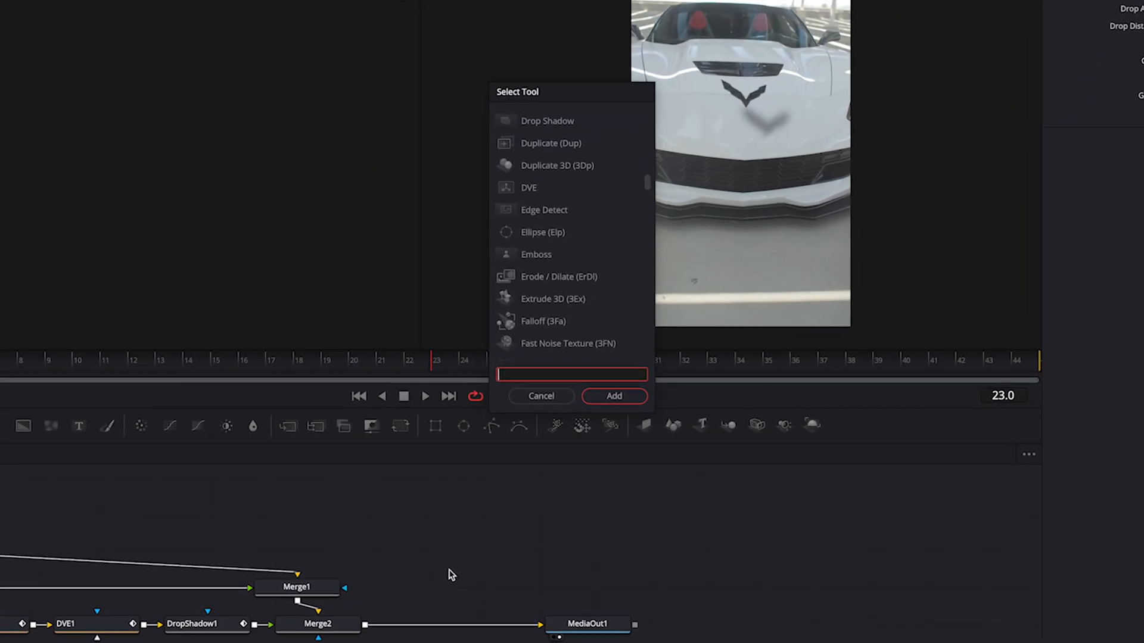
Add a Camera Shake node to the composite with Edges set to Mirror
type("camera Shake")
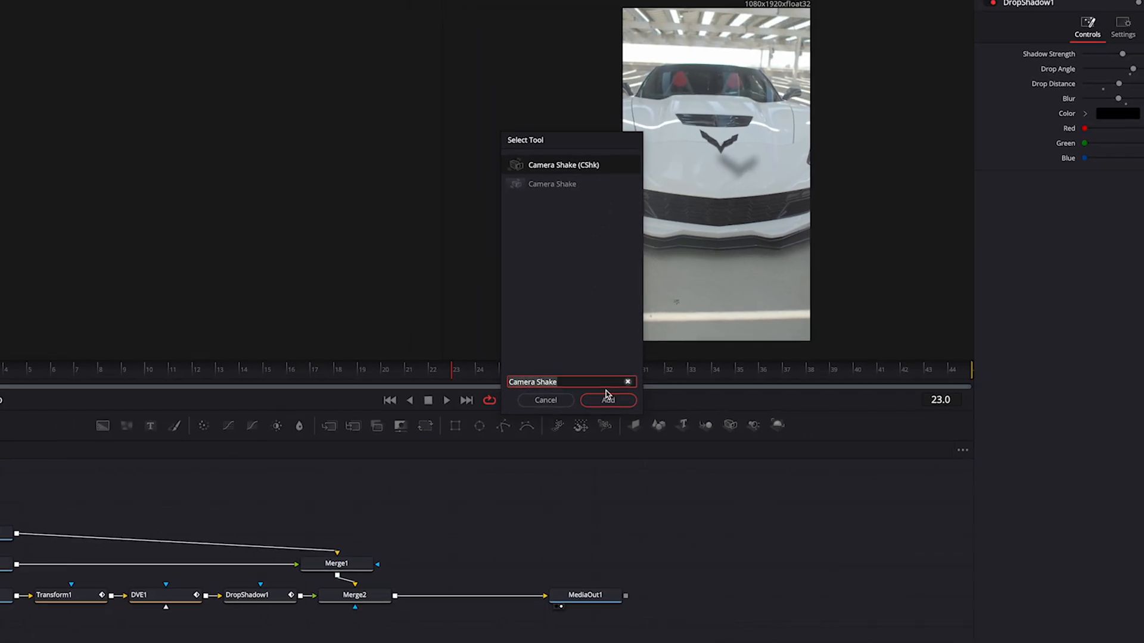
left_click(608, 399)
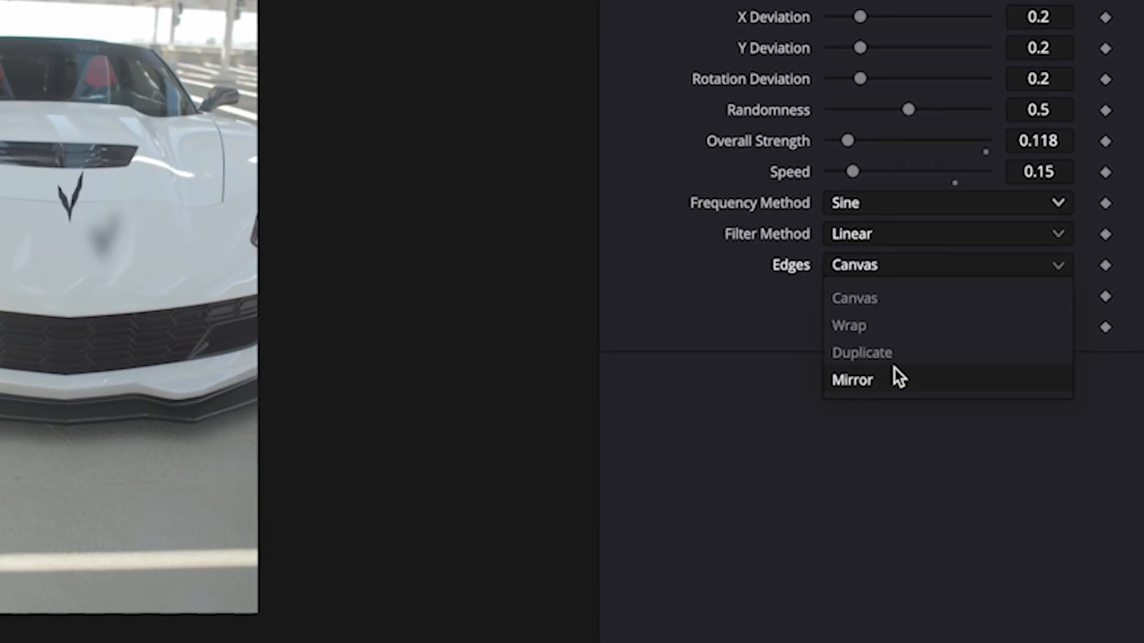
left_click(851, 380)
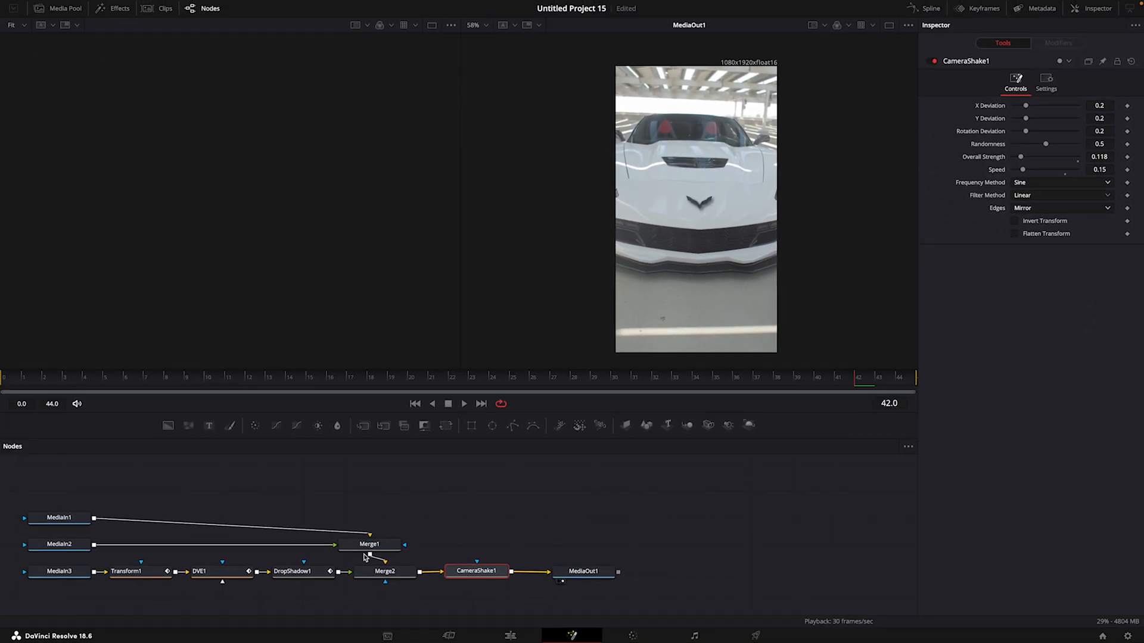
left_click(510, 635)
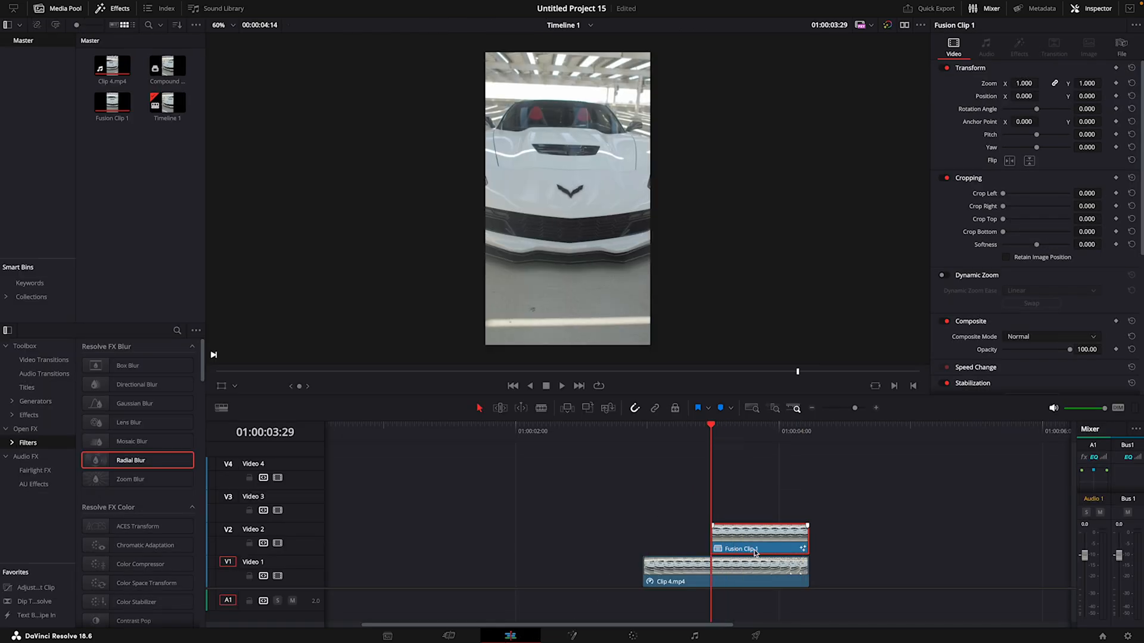
Select Fusion Clip 1 on the timeline above the original footage
left_click(759, 571)
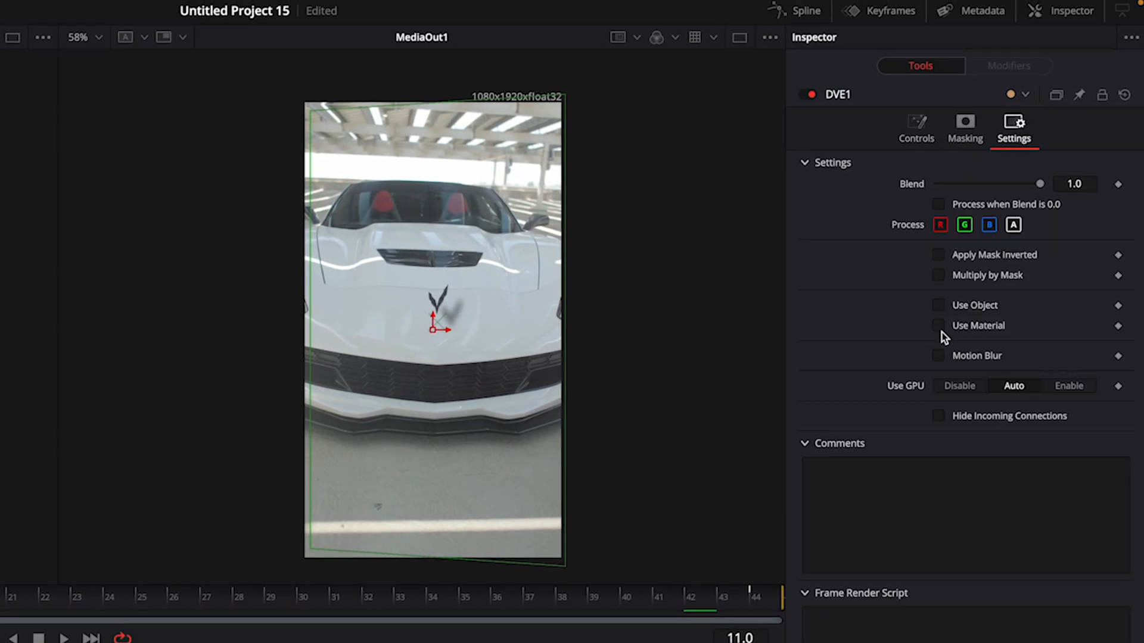
Tick Motion Blur in Transform1's Inspector Settings
left_click(938, 355)
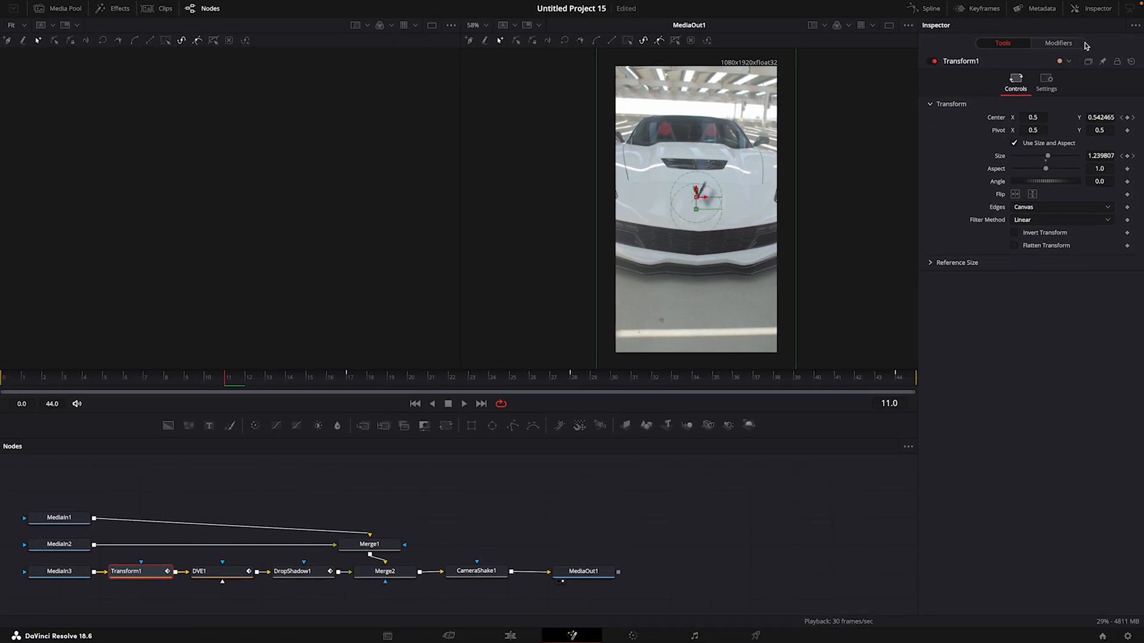
left_click(1046, 81)
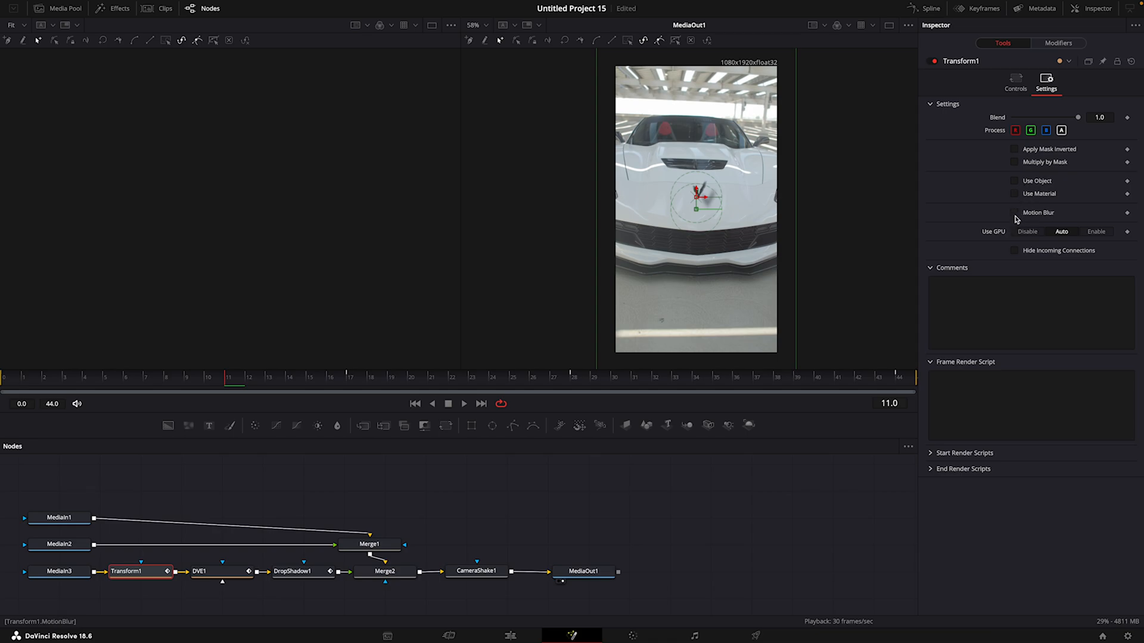
left_click(1014, 212)
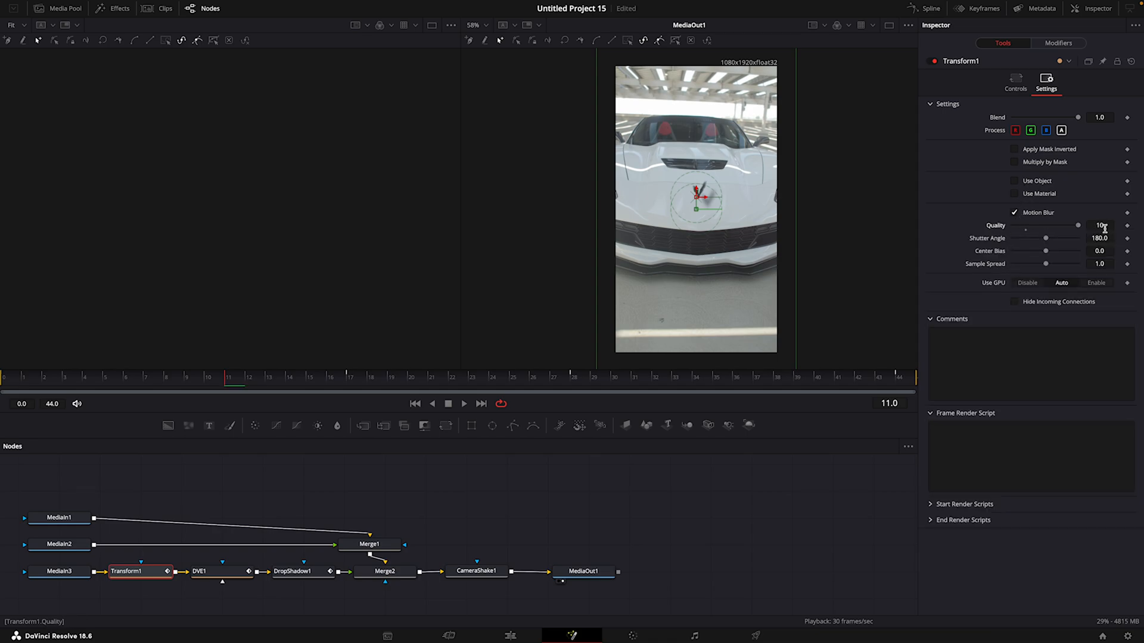
left_click(509, 635)
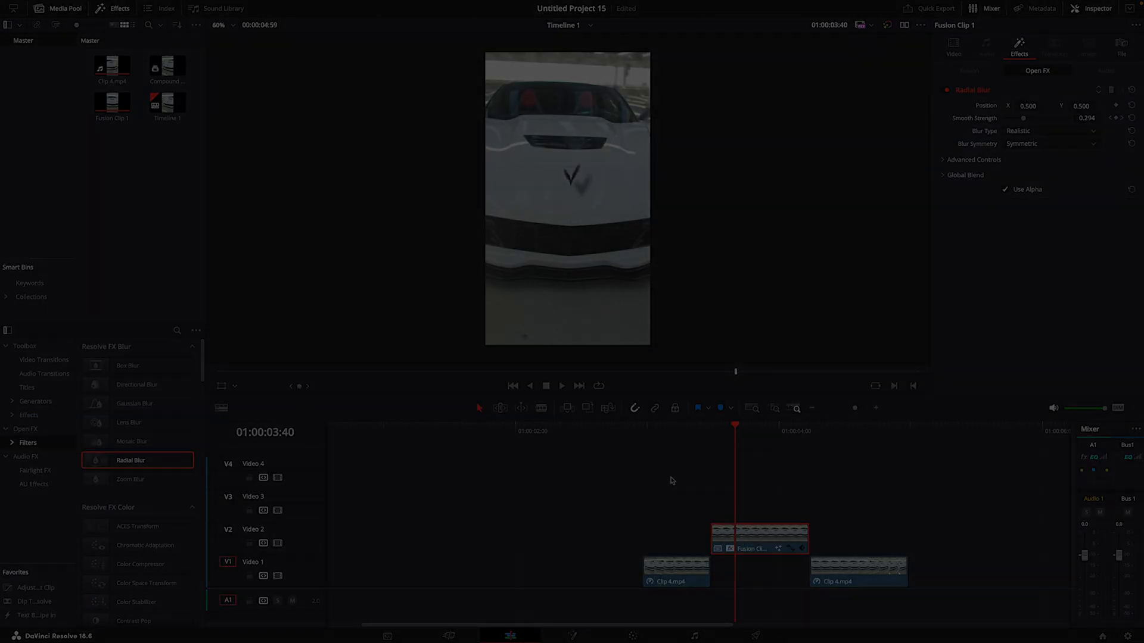